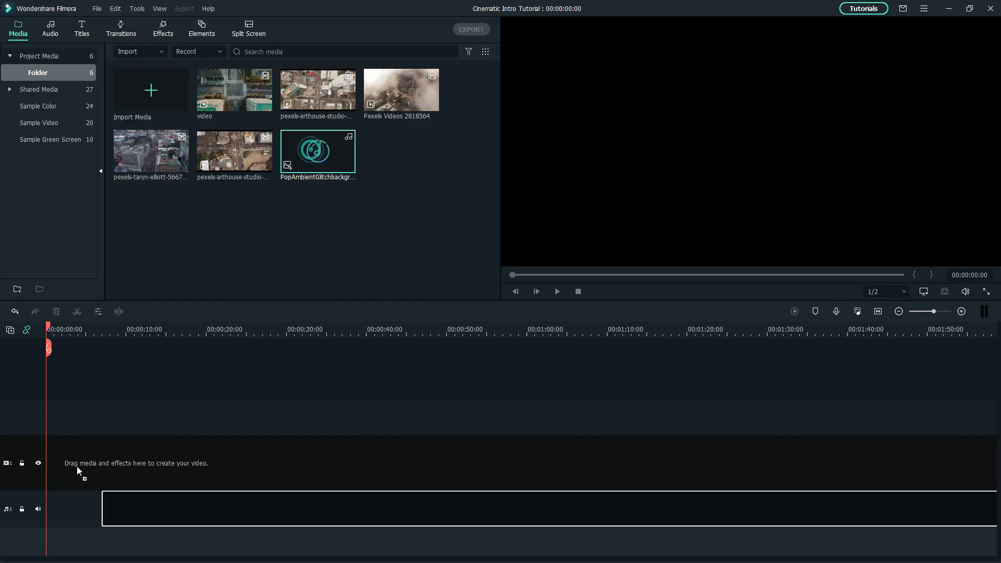
Place the Pop Ambient Glitch background music on the audio track at 00:00 and play it.
drag(317, 151, 255, 508)
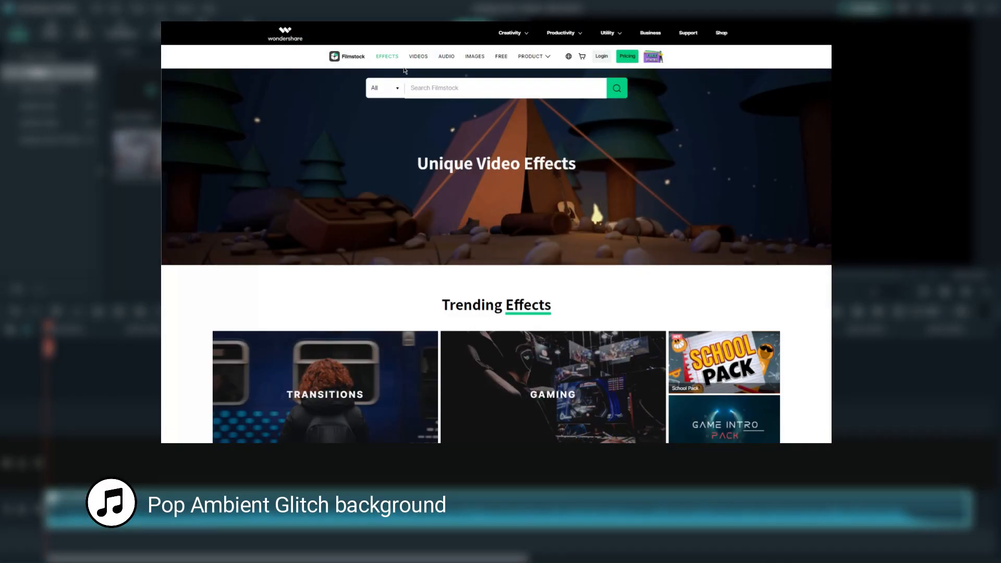
click(446, 56)
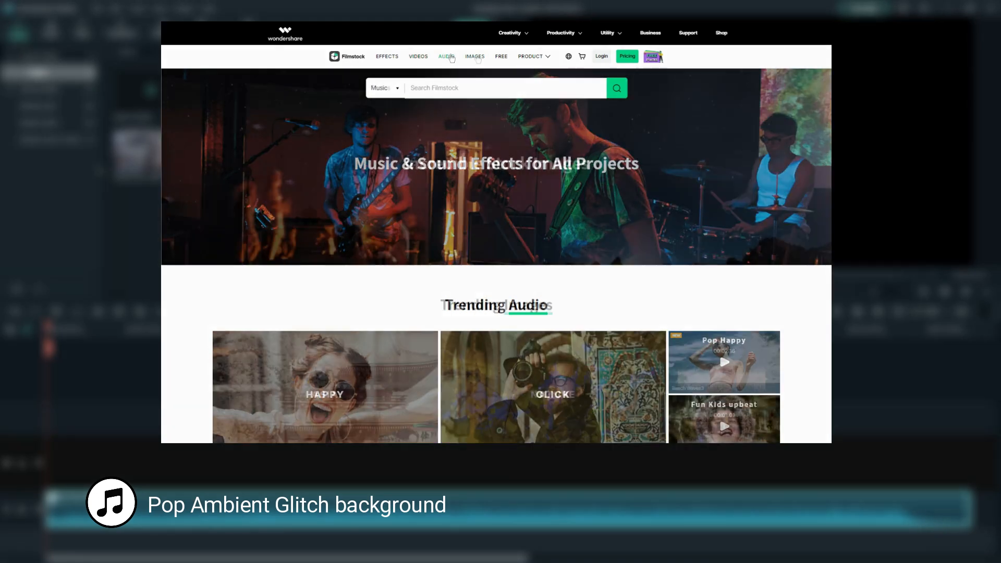
click(474, 56)
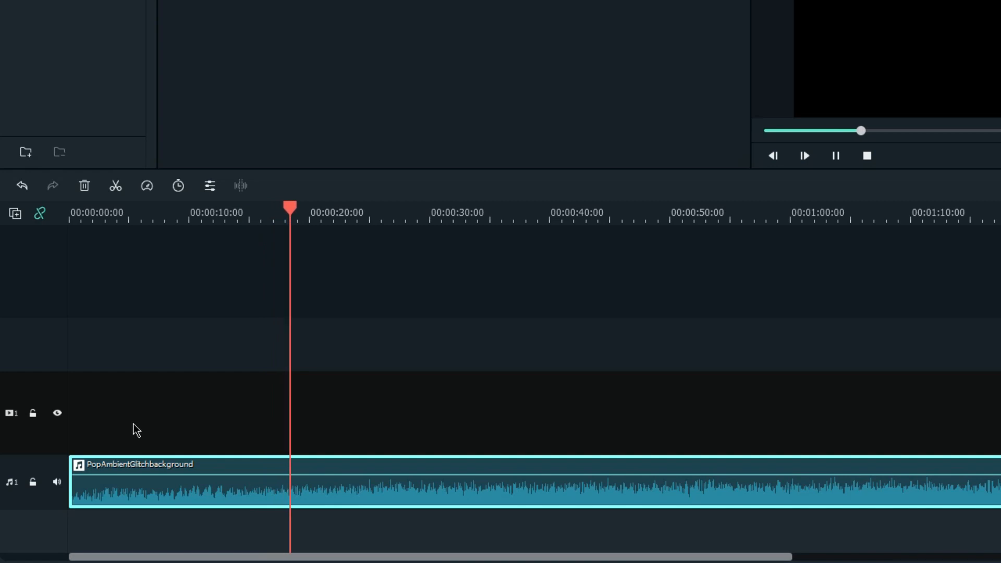
Split the background music at about 1:47, select the end piece, then split near 00:00:06.
click(328, 223)
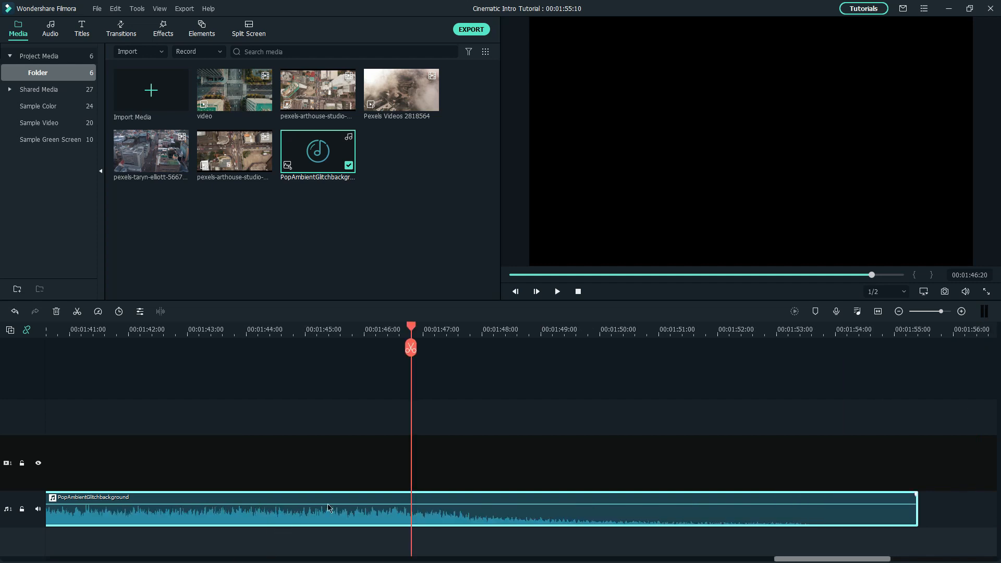
click(557, 292)
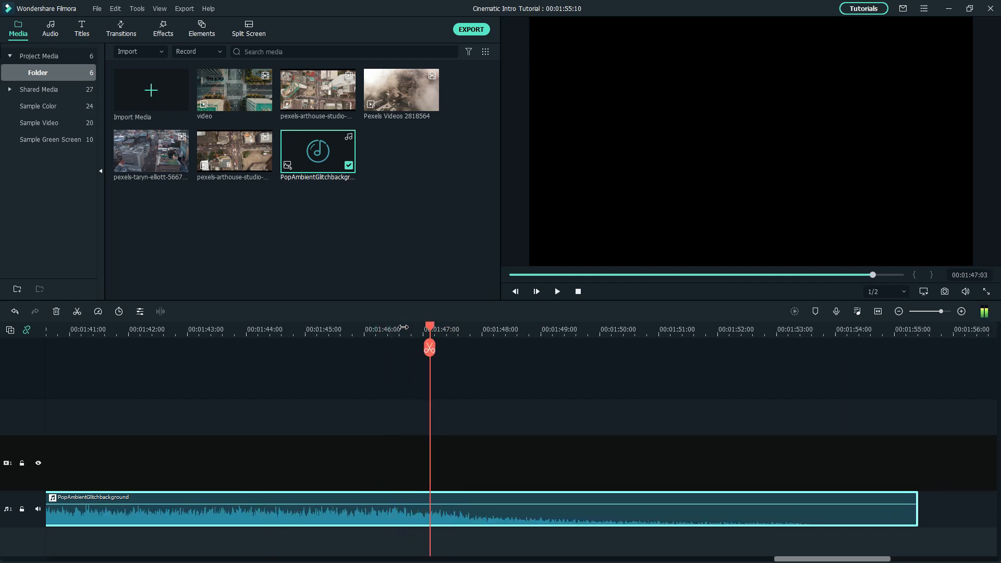
click(557, 291)
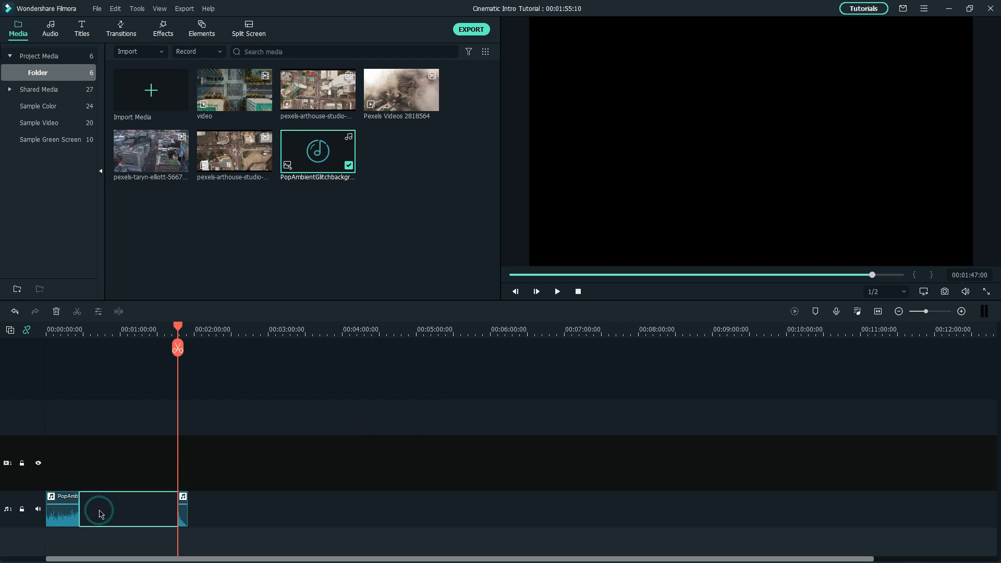
click(557, 291)
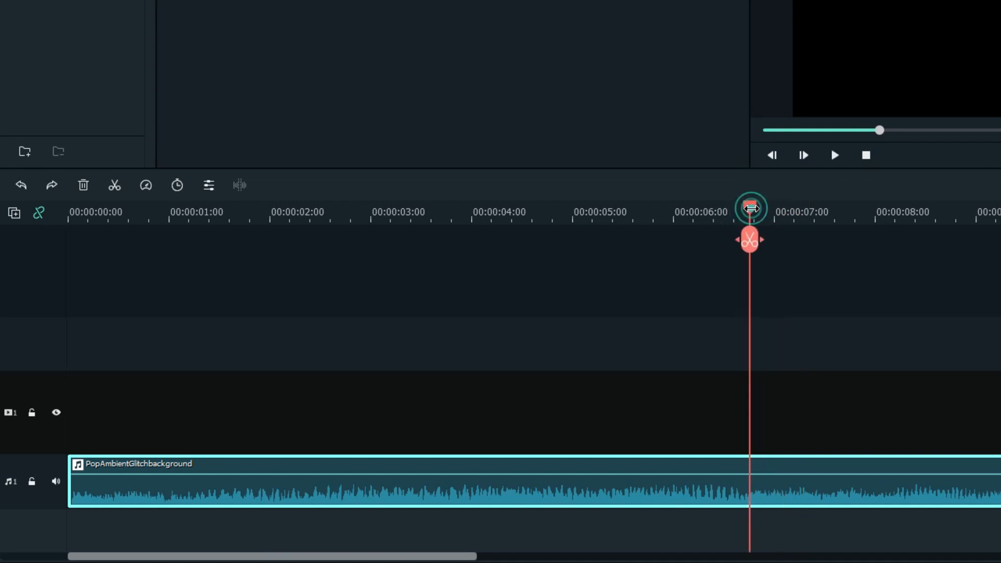
click(834, 155)
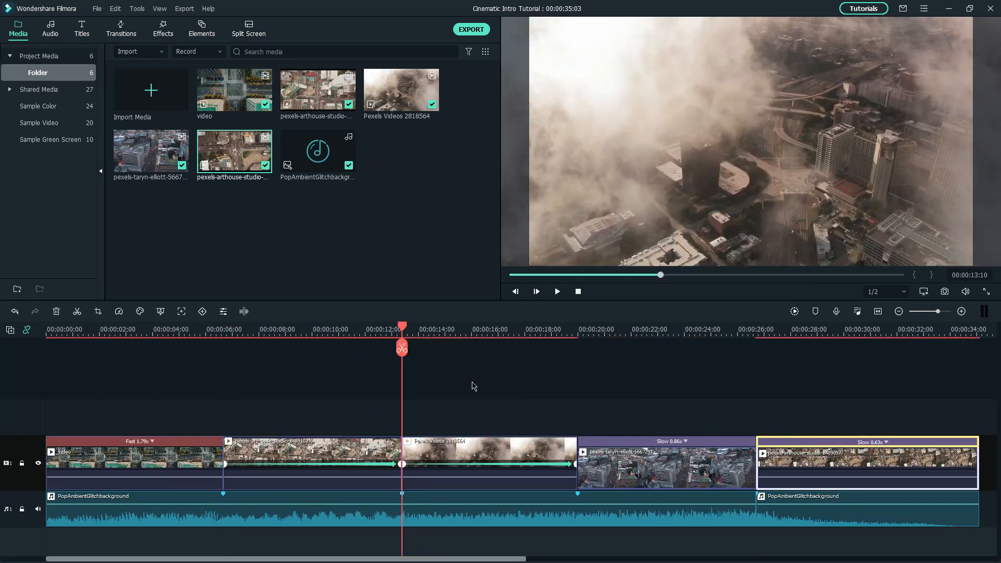
Fit drone clips to the beat markers with Fast 1.79x, Slow 0.86x and Slow 0.63x speeds.
click(556, 292)
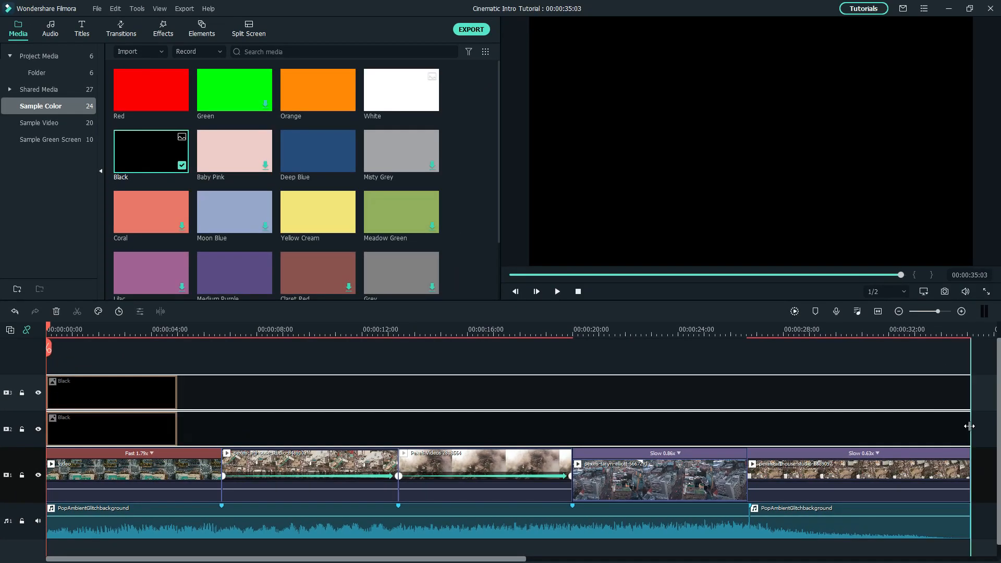
Keyframe the black clips' Position Y from 240 and -240 out to ±422.2.
double_click(110, 392)
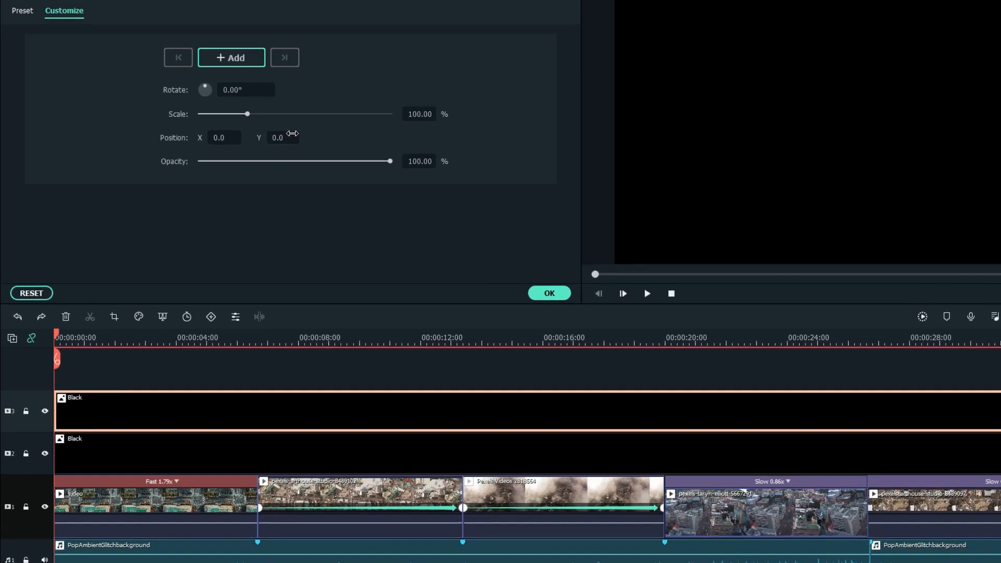
text(240)
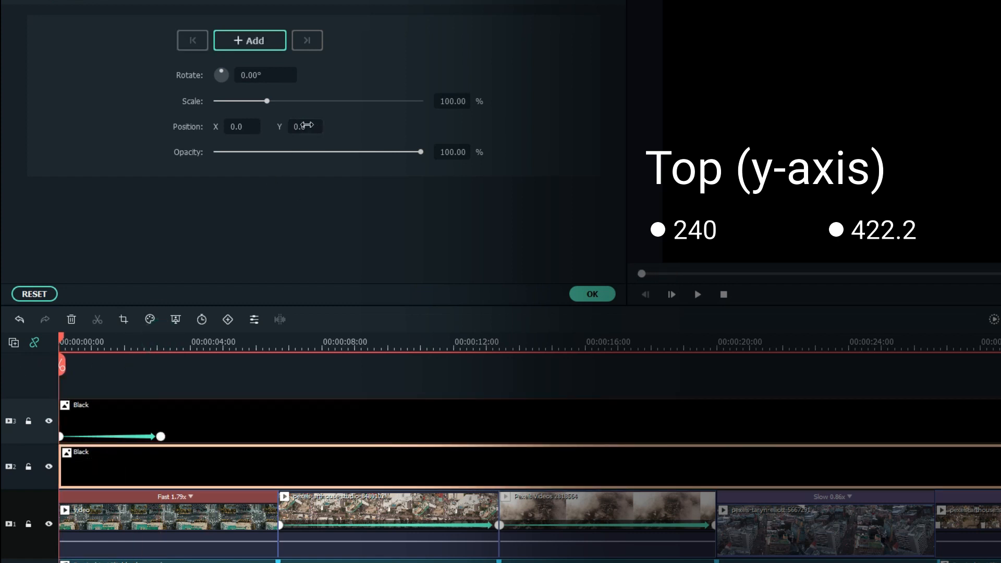
text(-240)
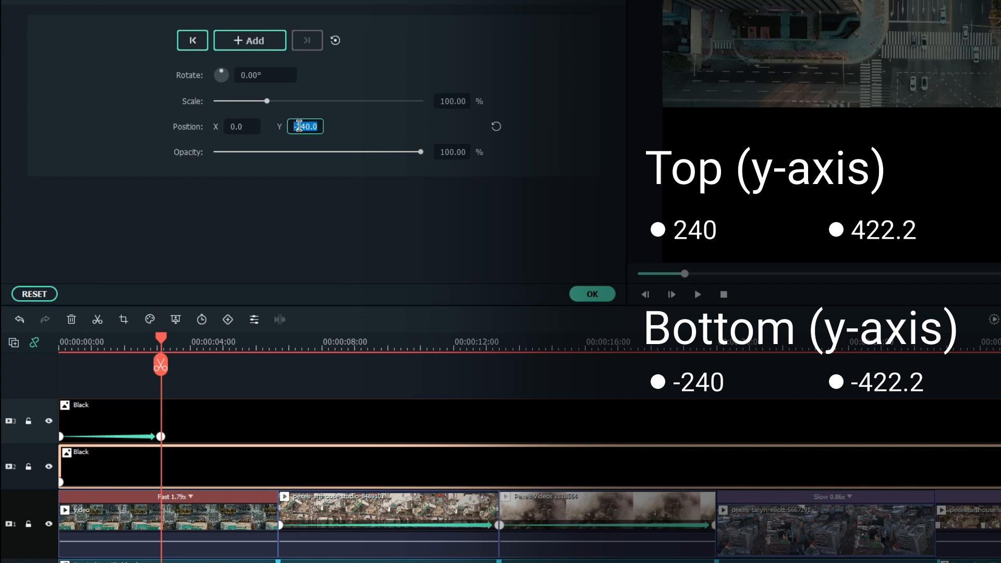
text(422.2)
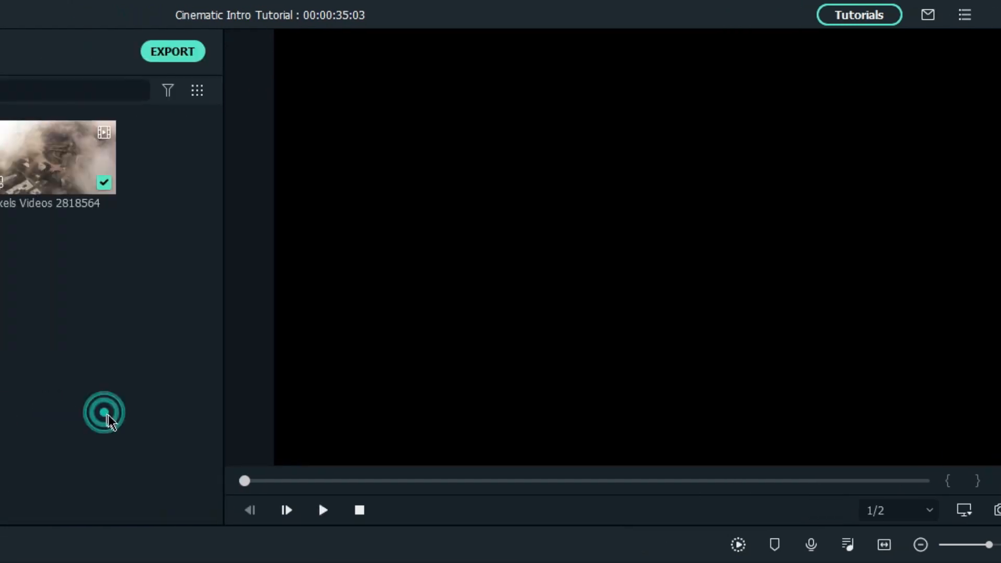
Lengthen the Cinematic Title Pack Opener 11 title, retitle it FILMORA PRESENTS, and confirm.
click(145, 49)
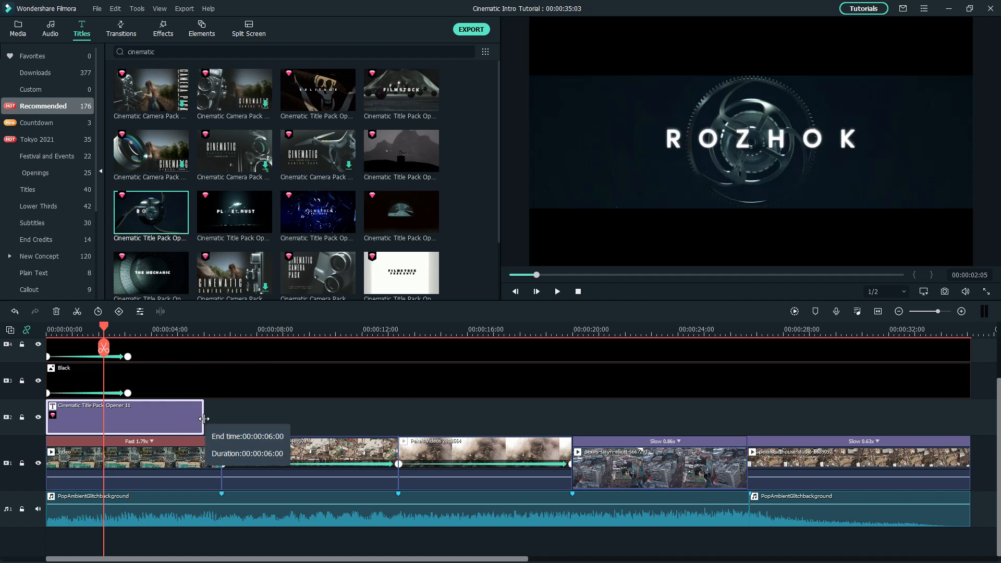
drag(202, 417, 244, 417)
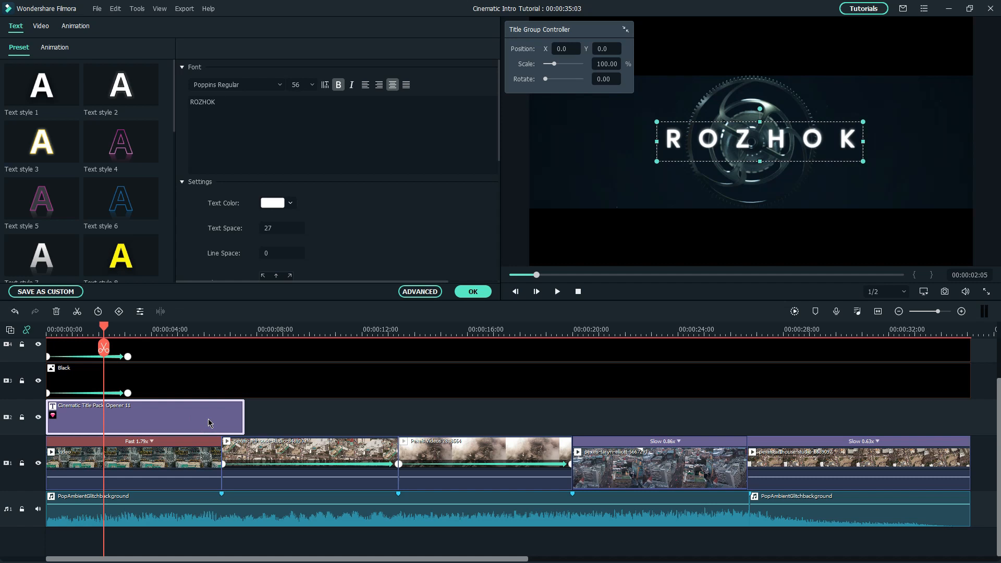
click(420, 291)
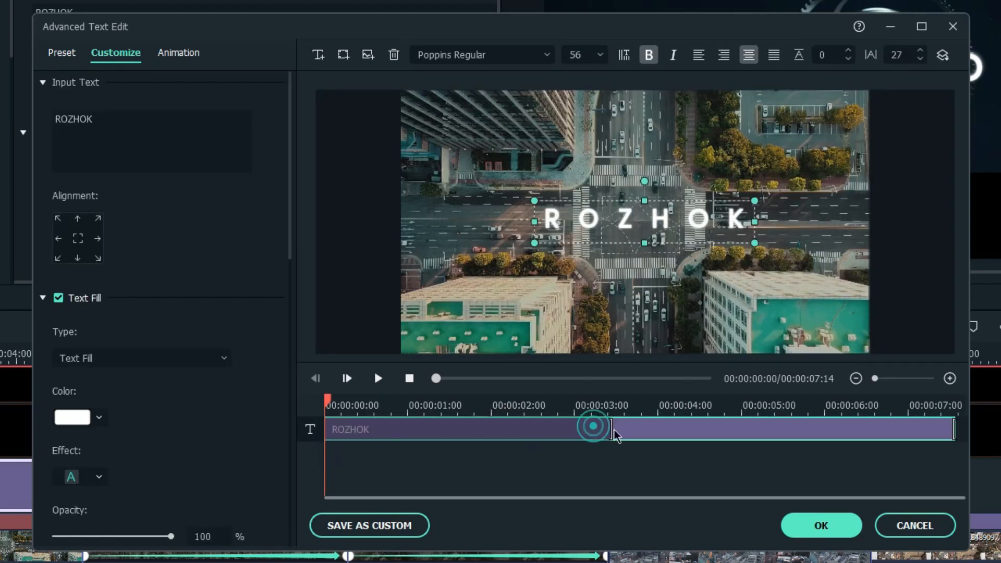
click(378, 378)
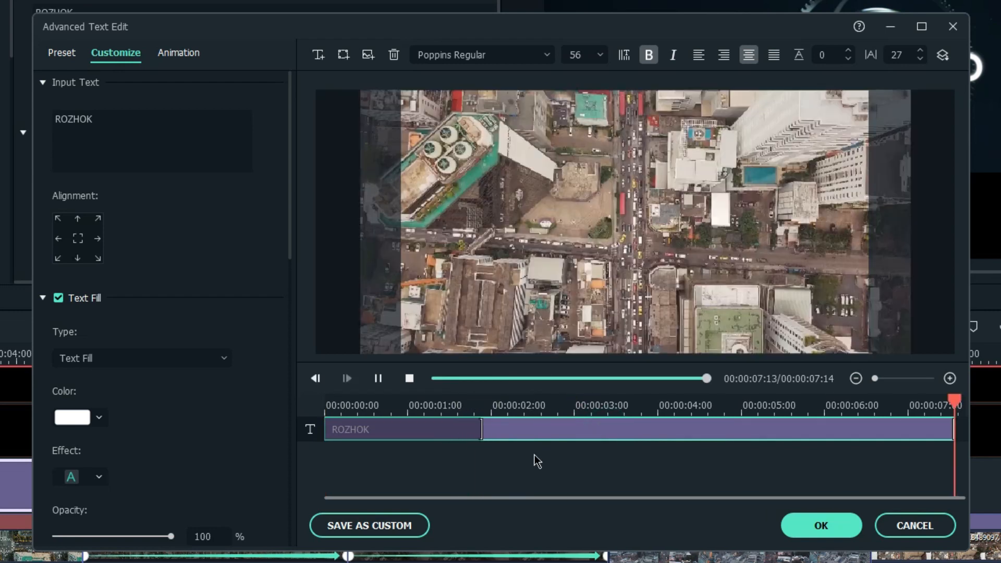
click(821, 525)
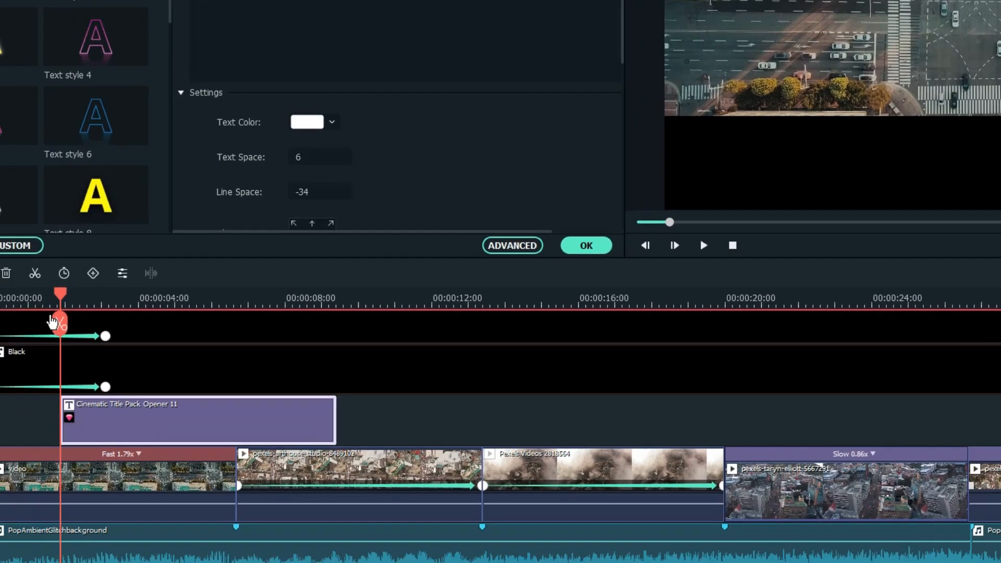
click(703, 245)
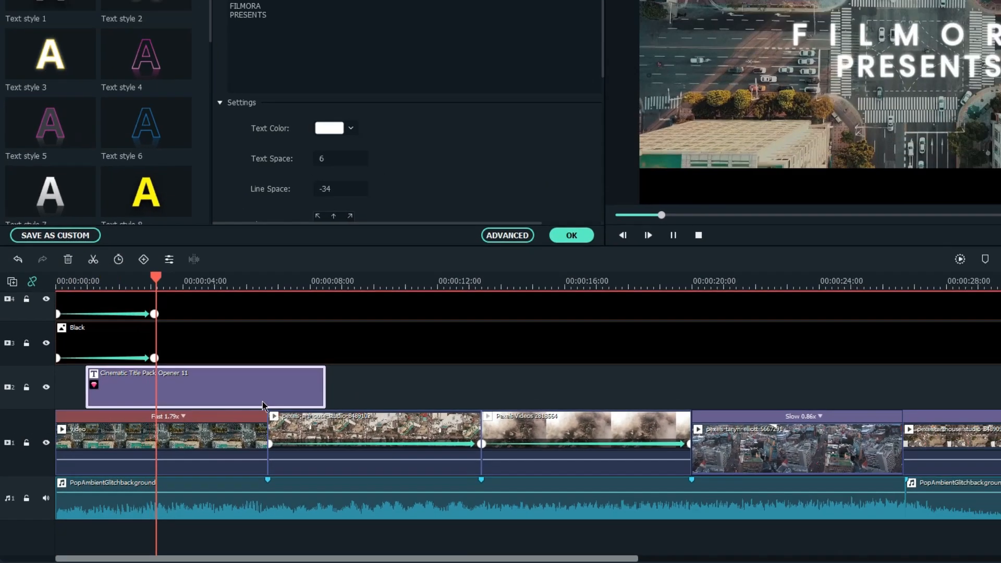
click(570, 235)
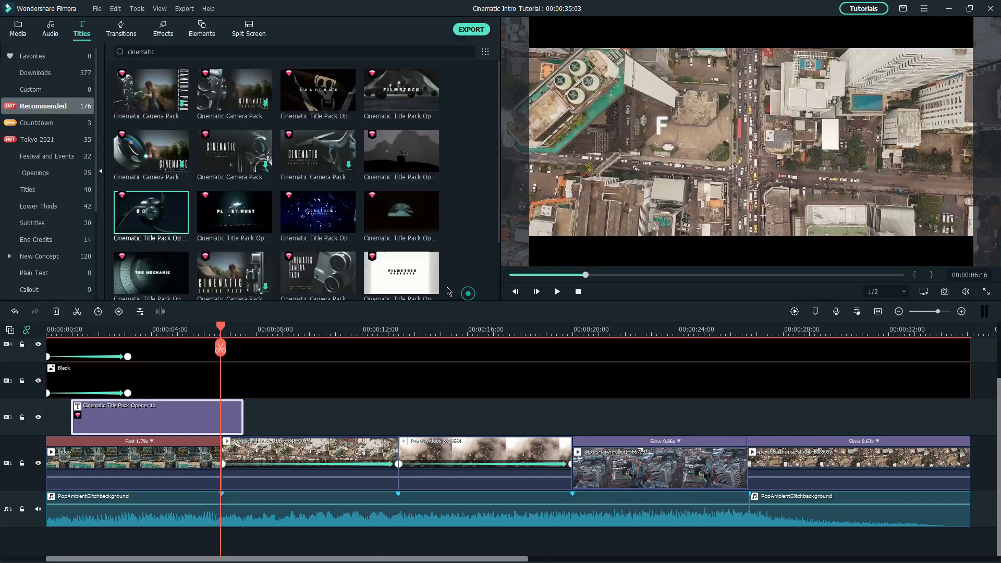
Paste an opener title copy reading CITYSCAPES, then start editing the Opener 08 VENGENCE title.
click(121, 30)
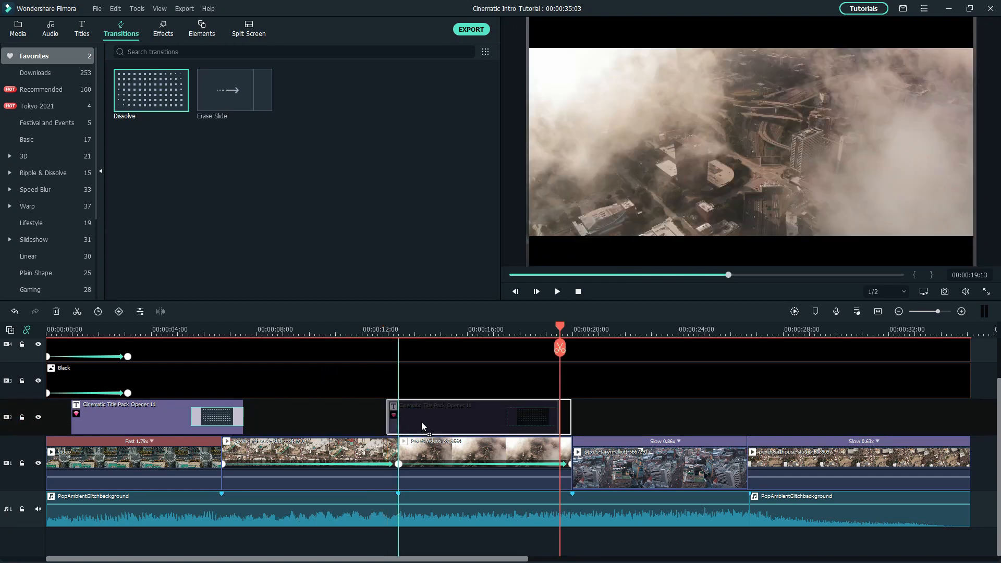
double_click(477, 416)
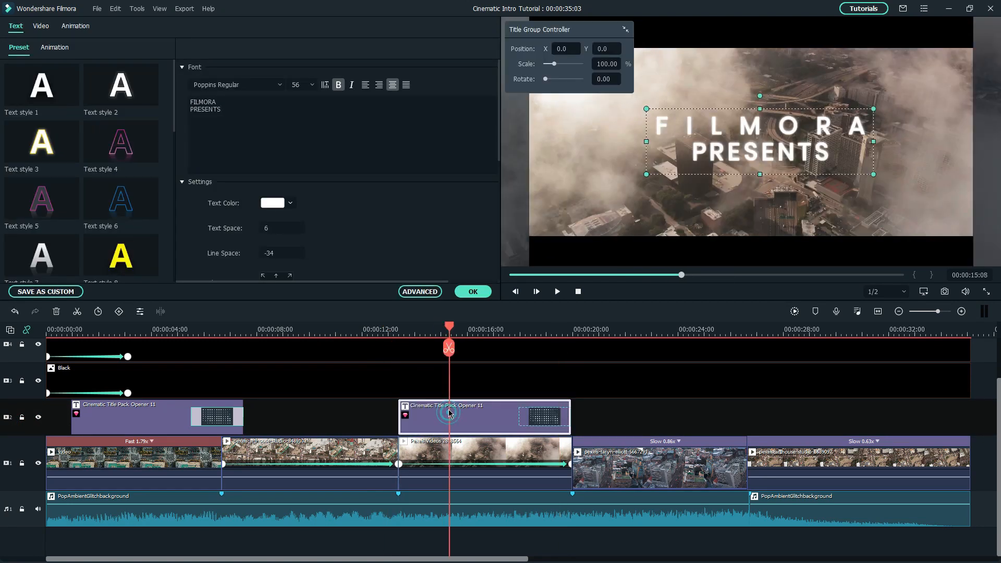
text(CITYSCAPES)
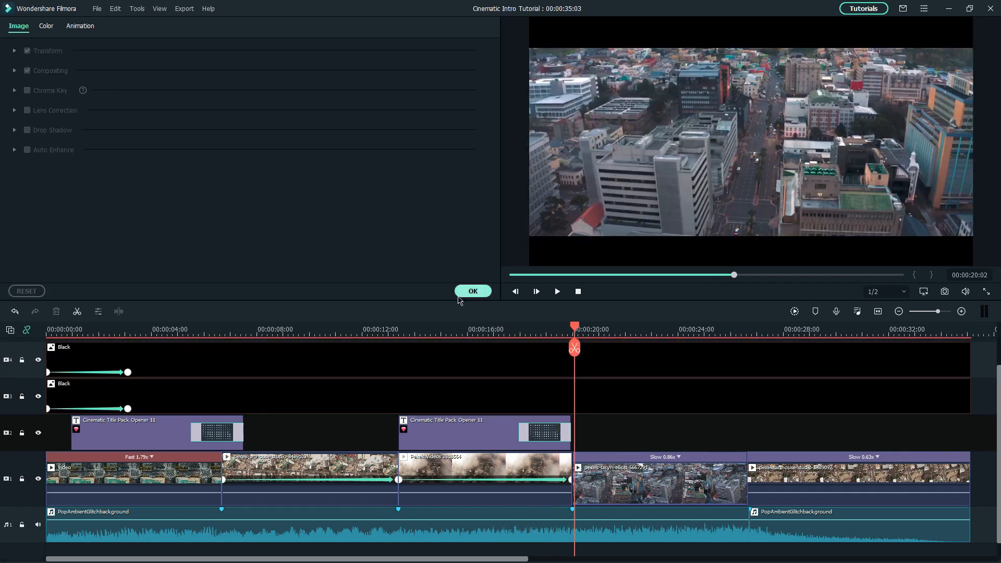
click(473, 291)
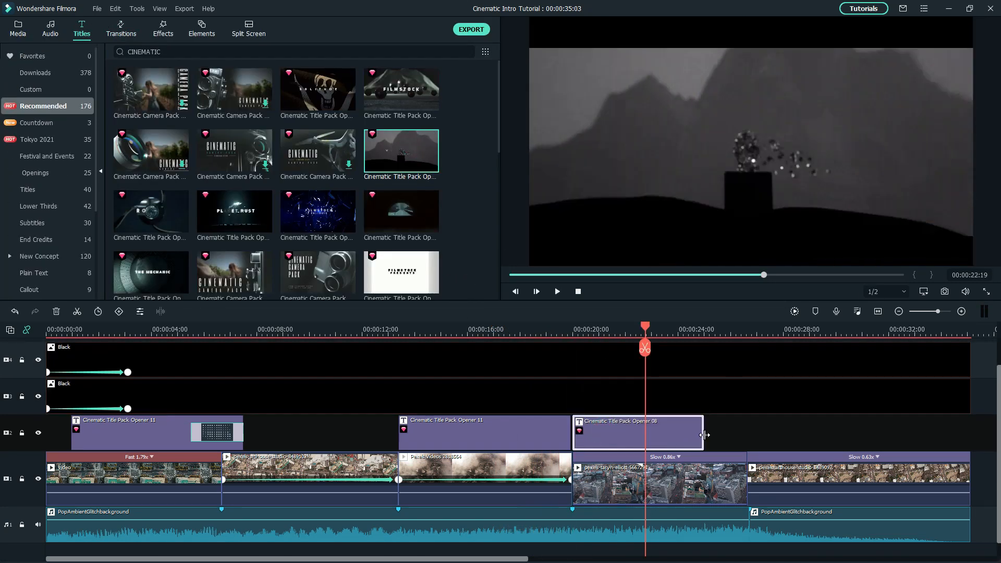
double_click(677, 434)
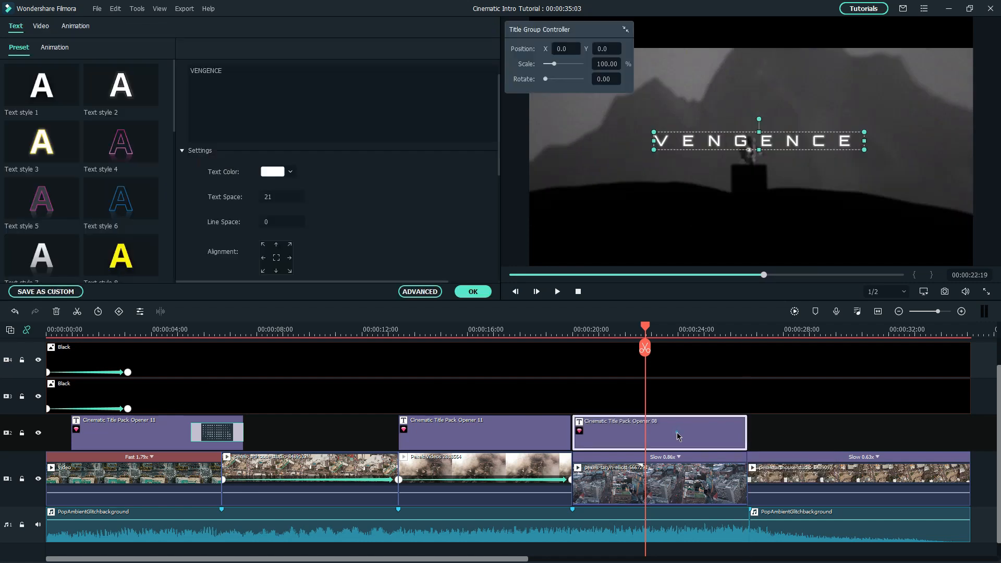
click(420, 291)
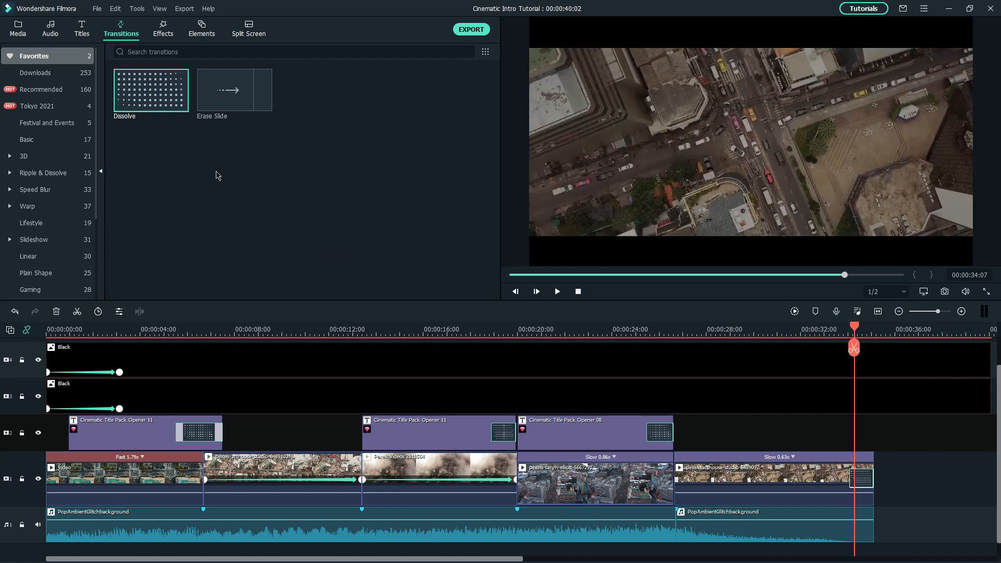
Change the Opener 02 closing title text to AVAILABLE IN / CINEMA NEAR YOU.
click(78, 29)
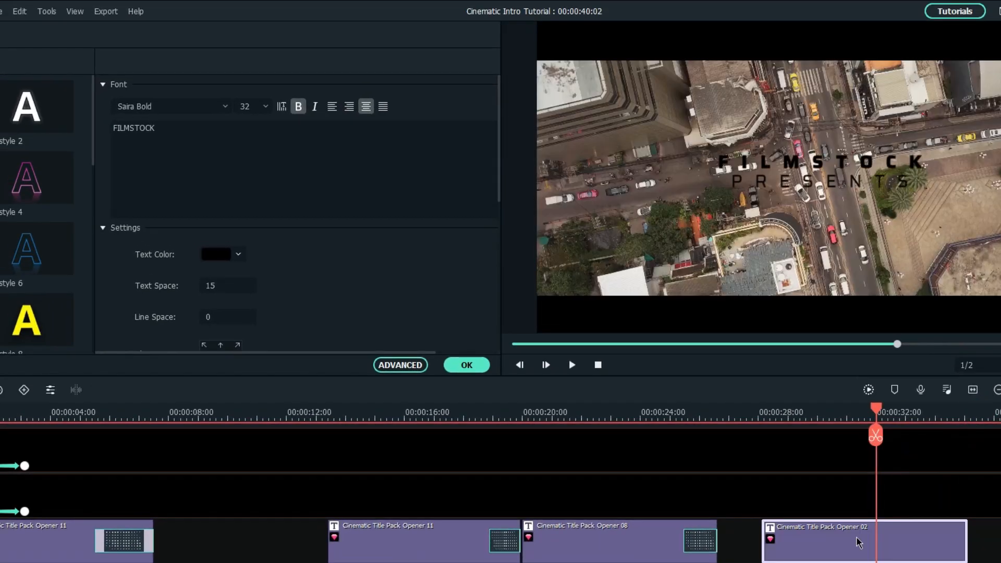
text(AVAILABLE)
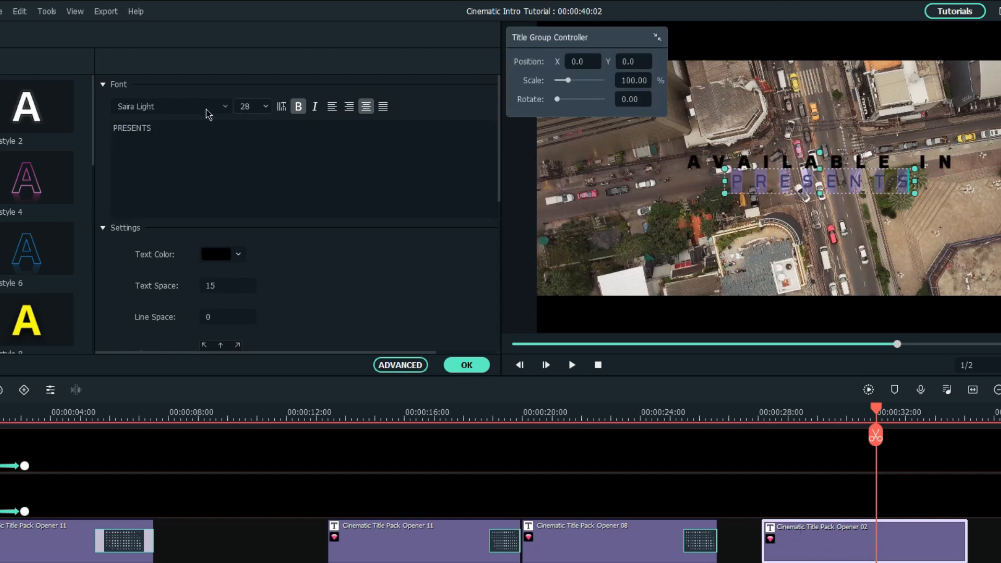
text(CINEMA NEAR YOU)
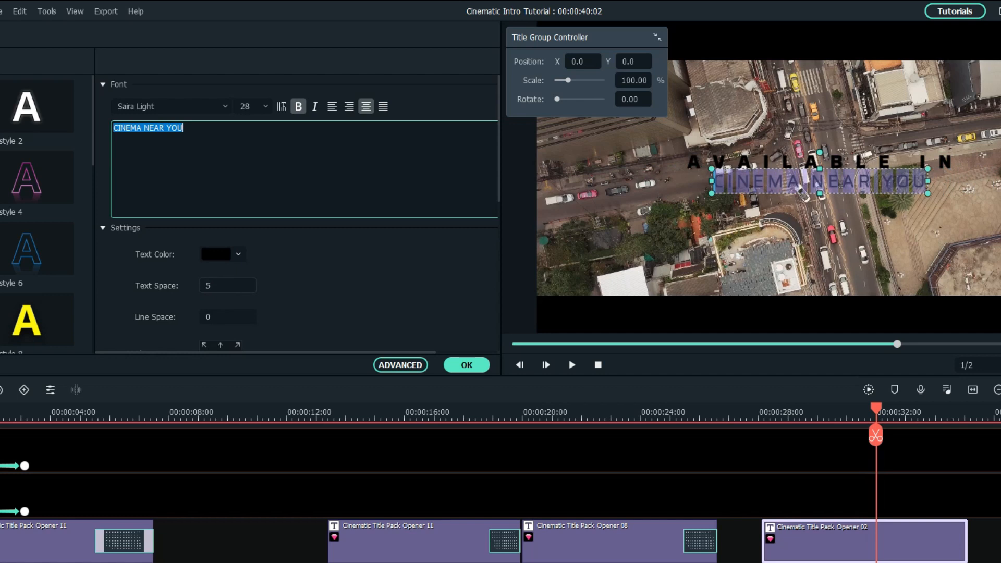
click(238, 254)
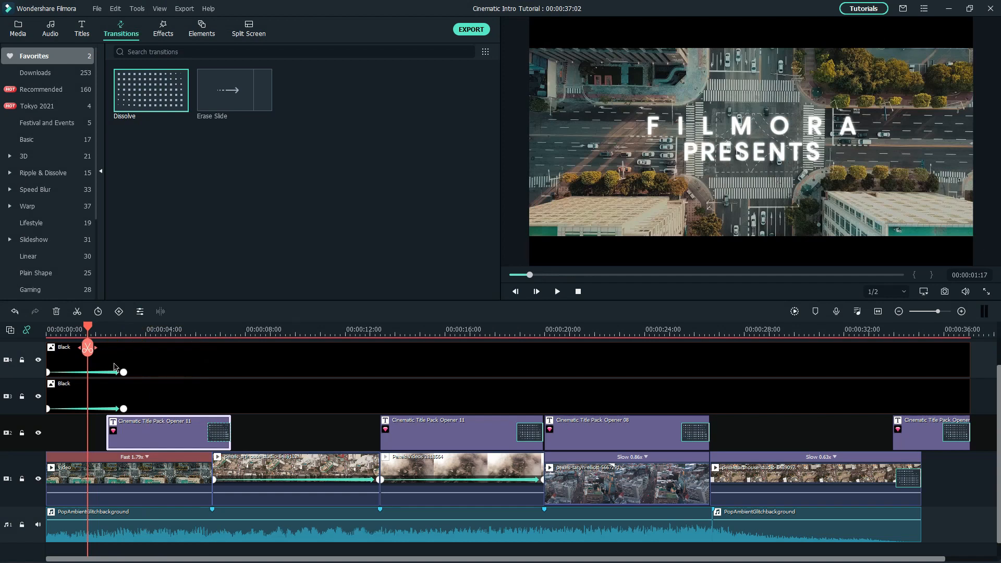
Apply Square Blur to the opening drone clip with alpha set to 57.
click(557, 291)
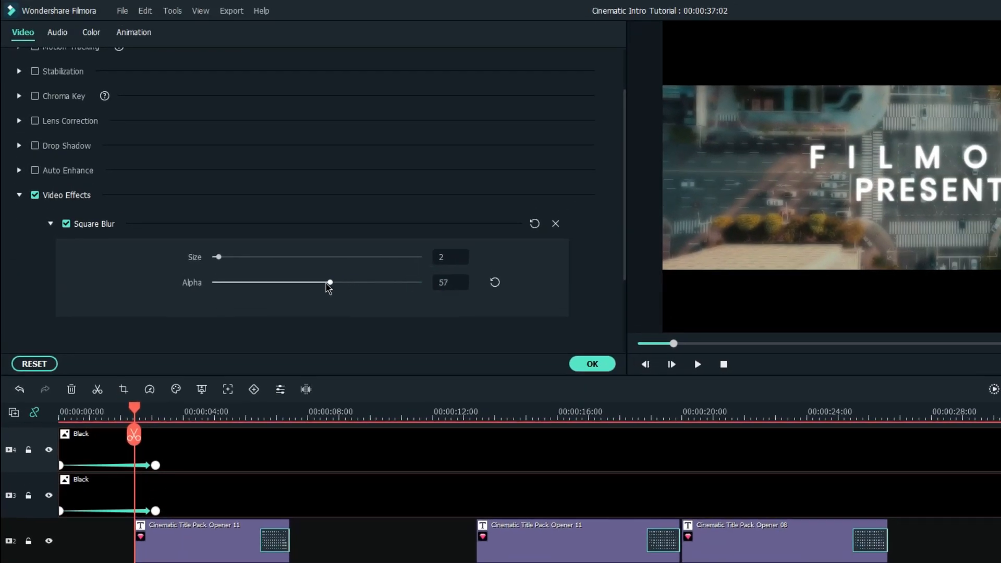
drag(329, 282, 312, 282)
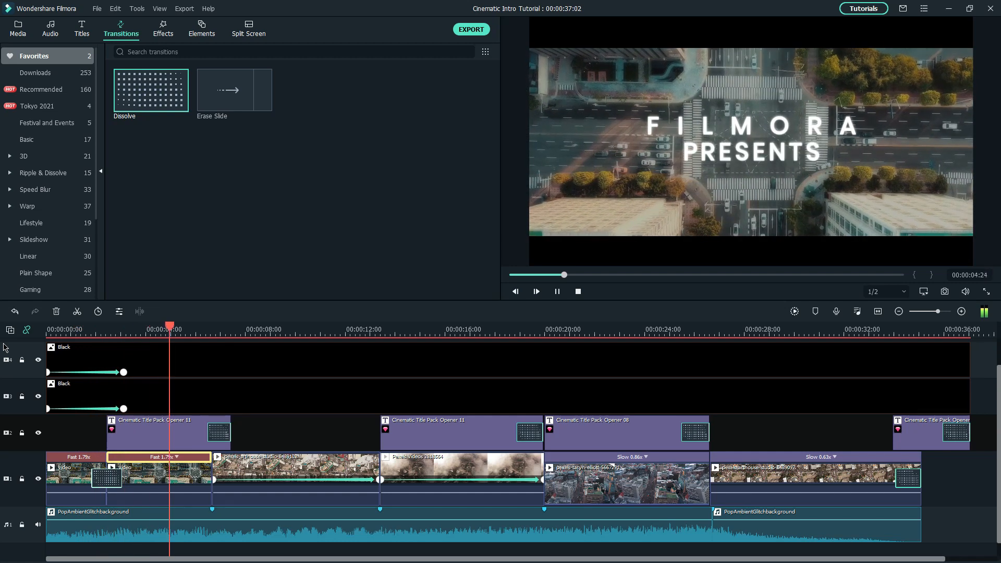
Keyframe the last drone shot's scale from about 114% down to 100% and preview.
click(536, 292)
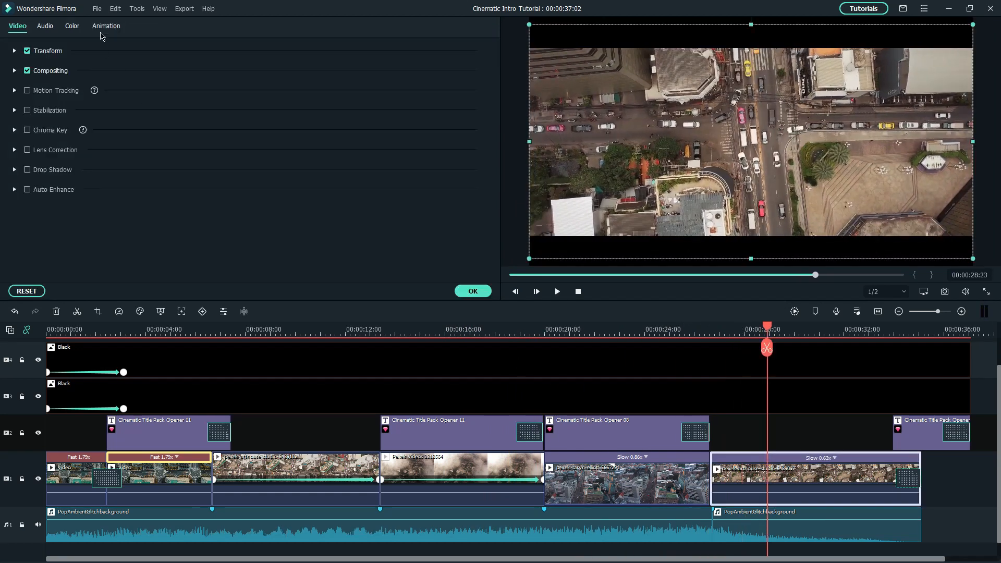
click(105, 26)
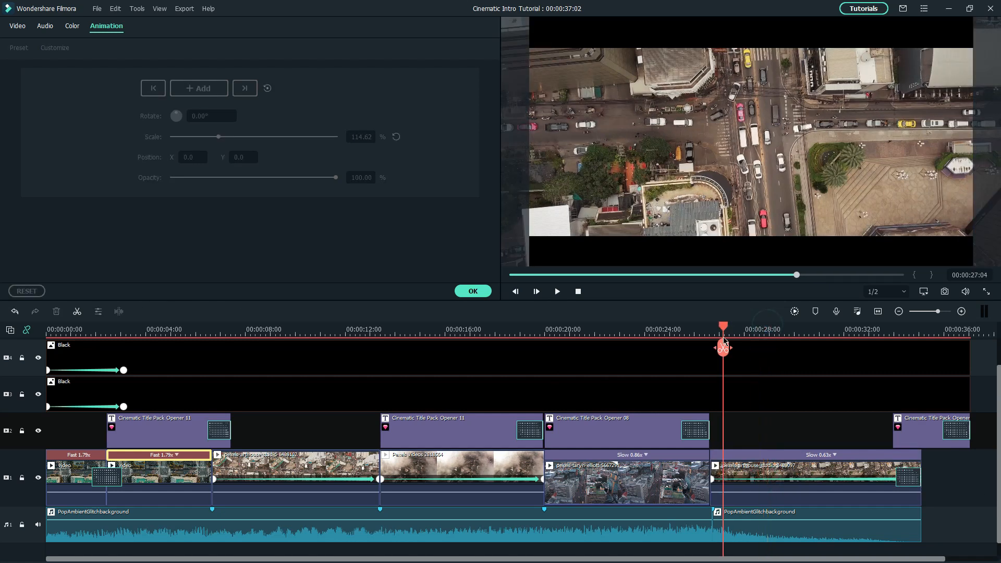
click(557, 292)
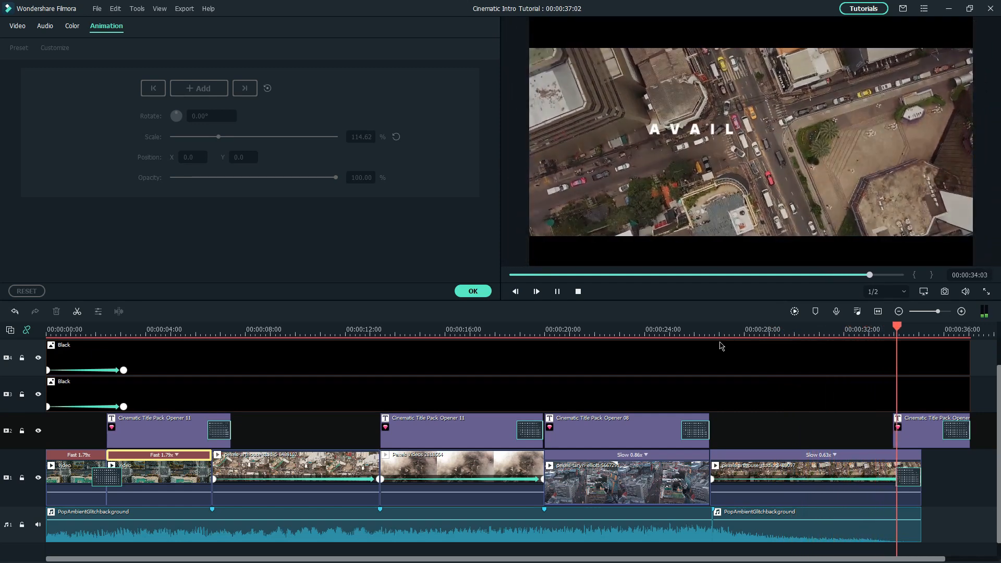
click(863, 8)
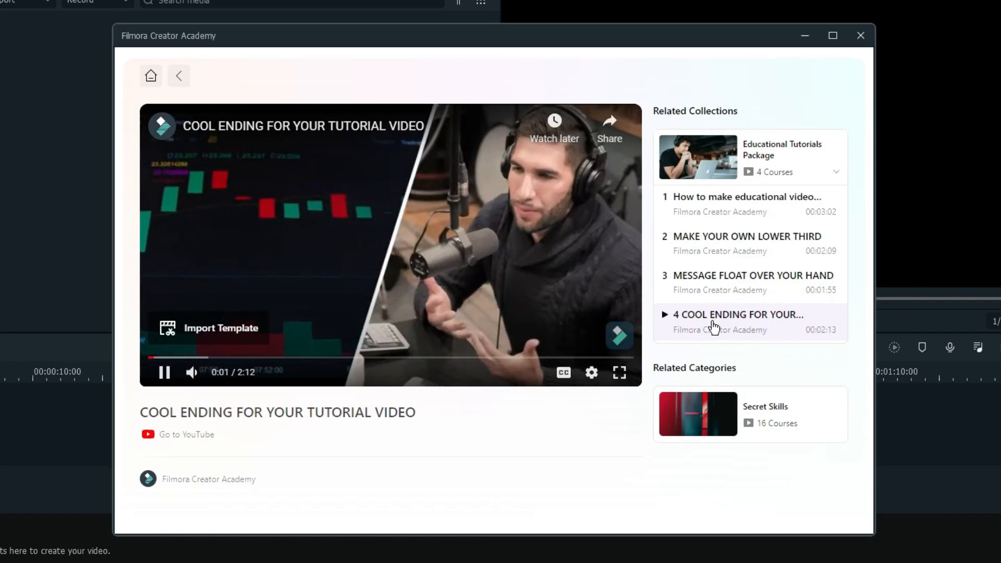
Import the COOL ENDING project template from Filmora Creator Academy.
click(209, 328)
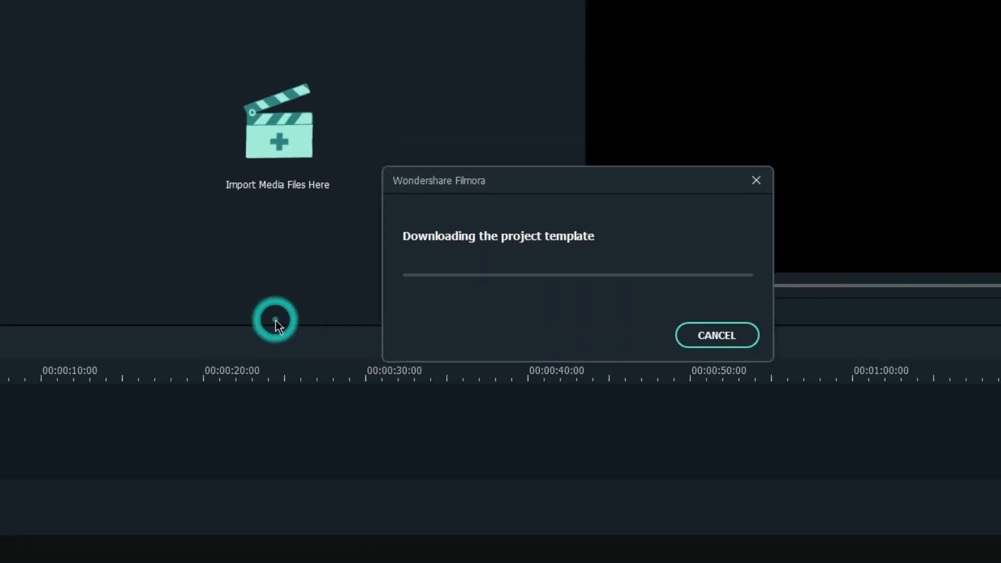